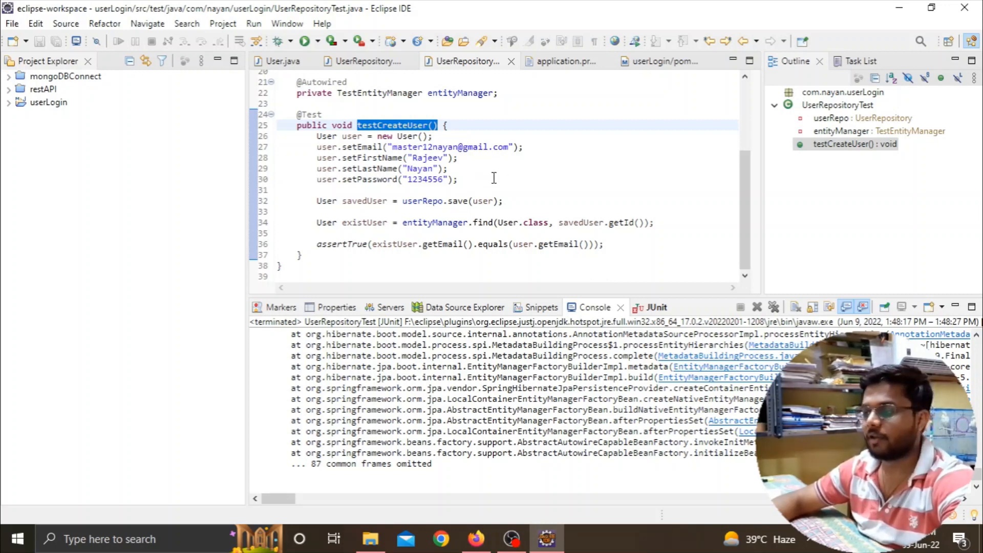
mouse_move(543, 174)
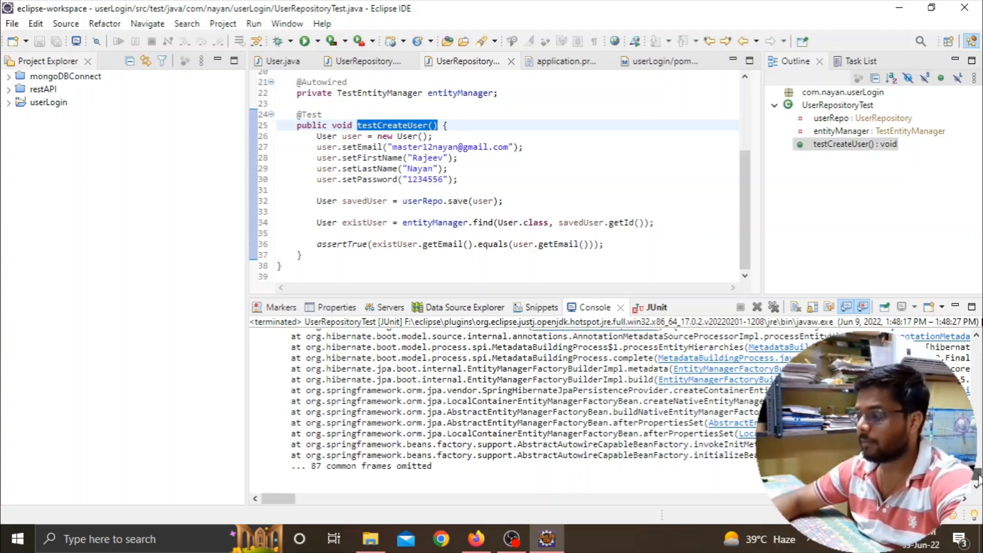
- Bring up User.java and review its users table mapping and imports
scroll(down, 3)
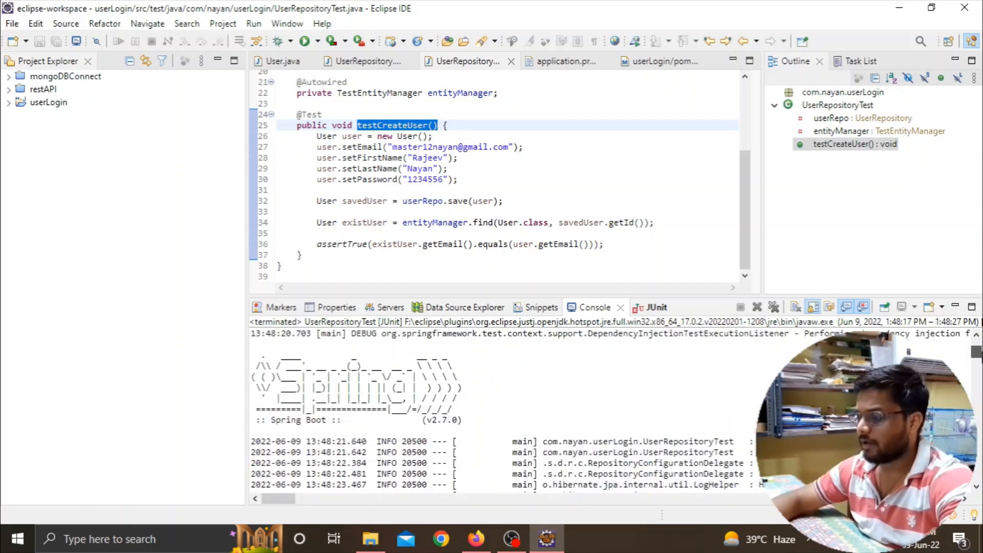
scroll(down, 3)
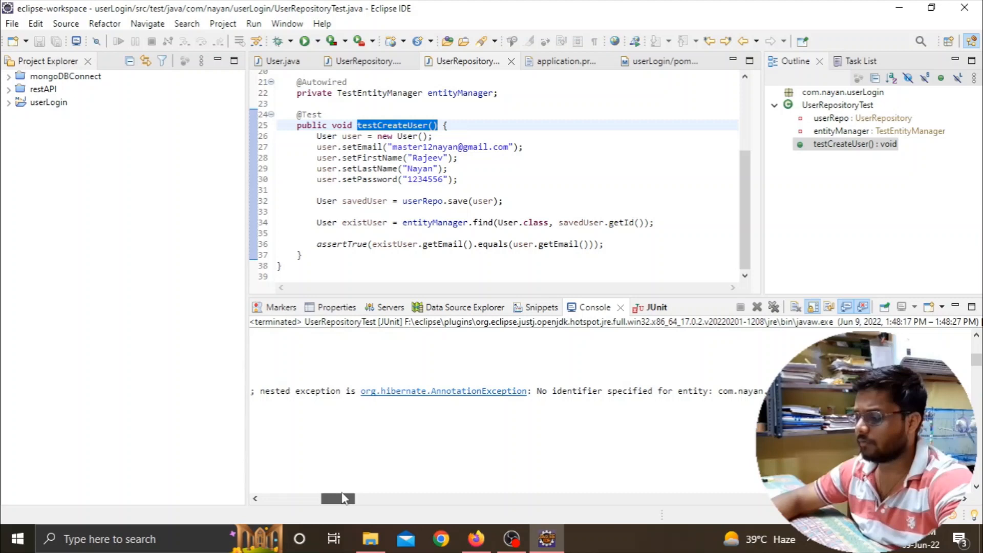
mouse_move(536, 390)
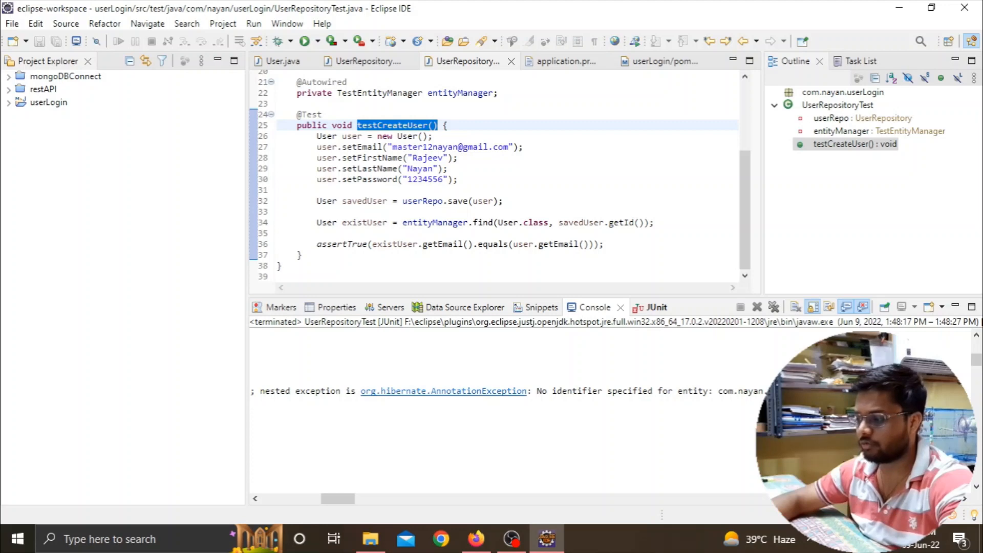
mouse_move(251, 539)
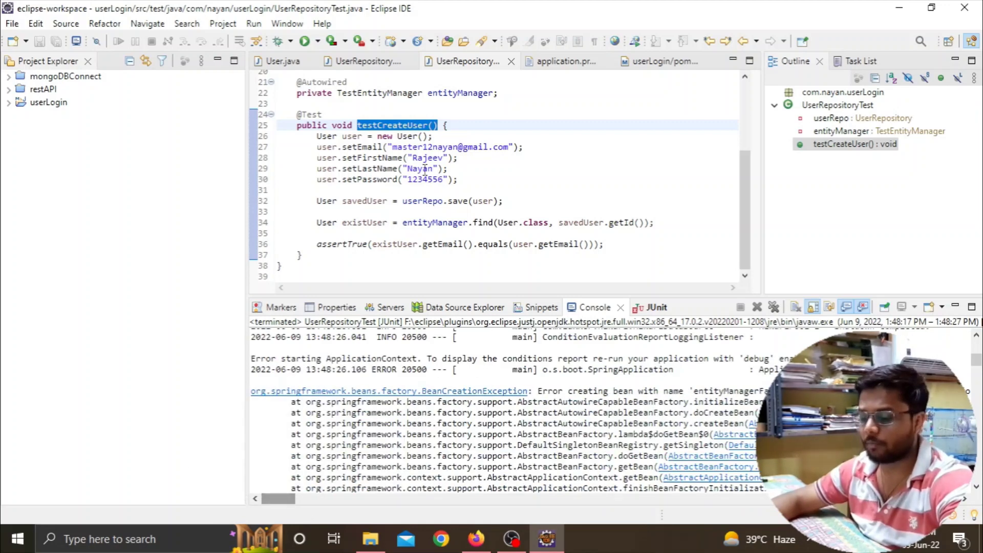
click(280, 61)
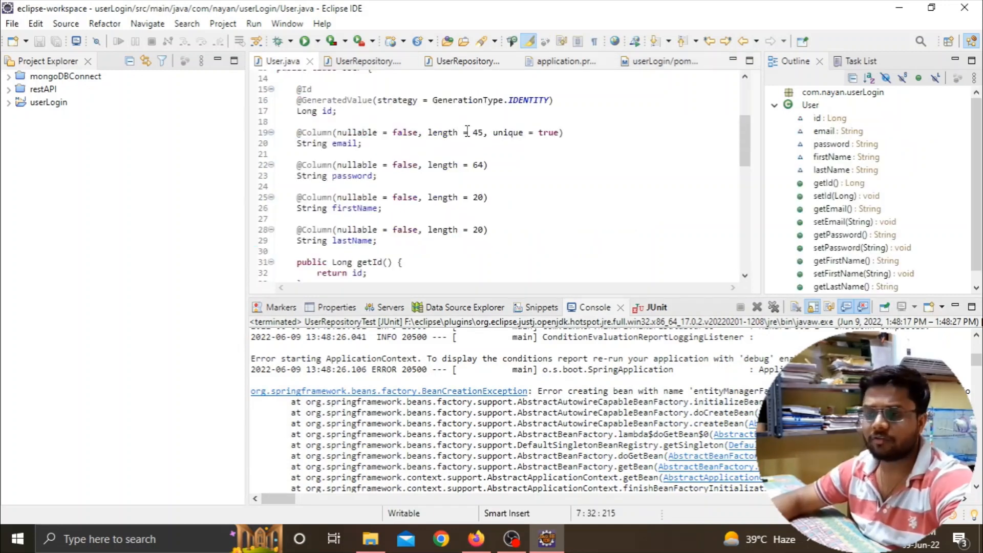
mouse_move(556, 190)
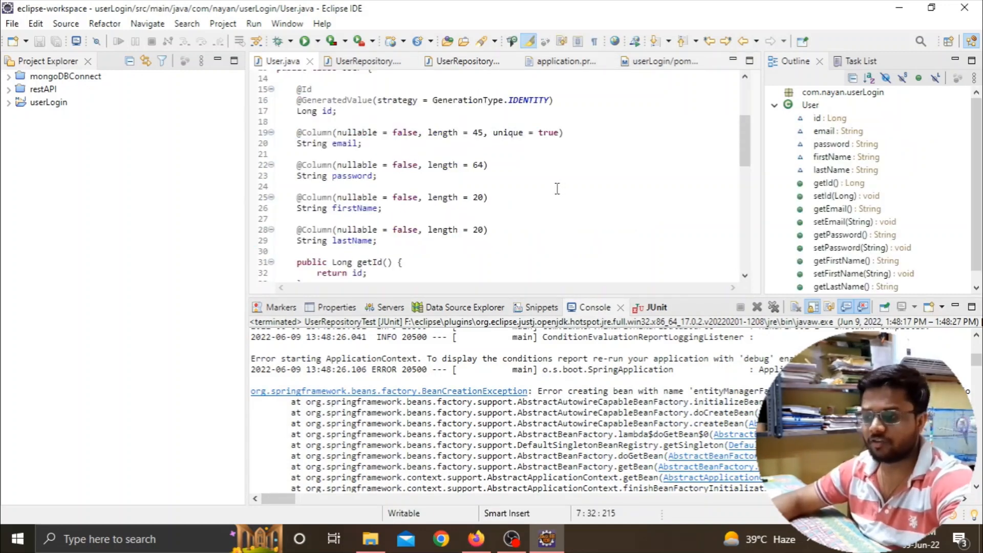
scroll(up, 3)
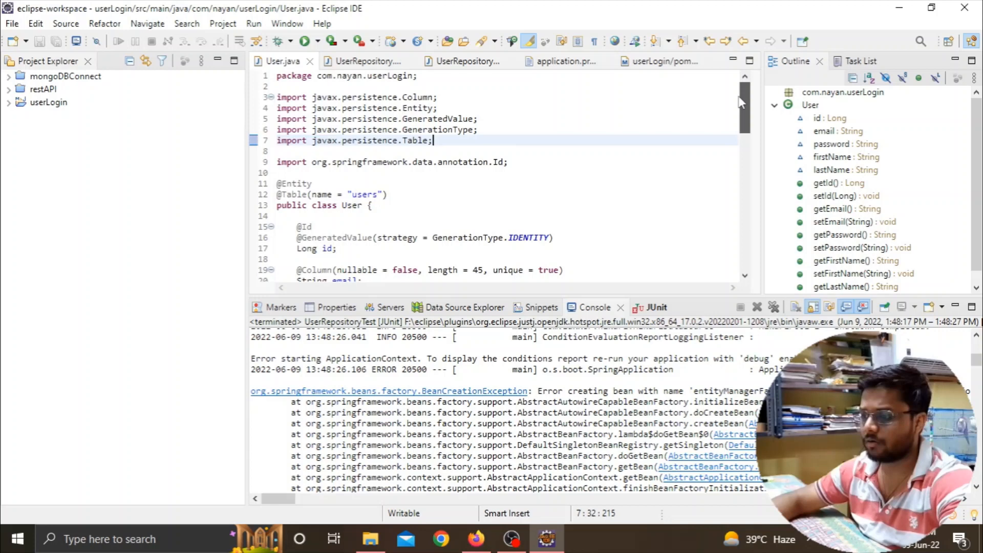
mouse_move(540, 224)
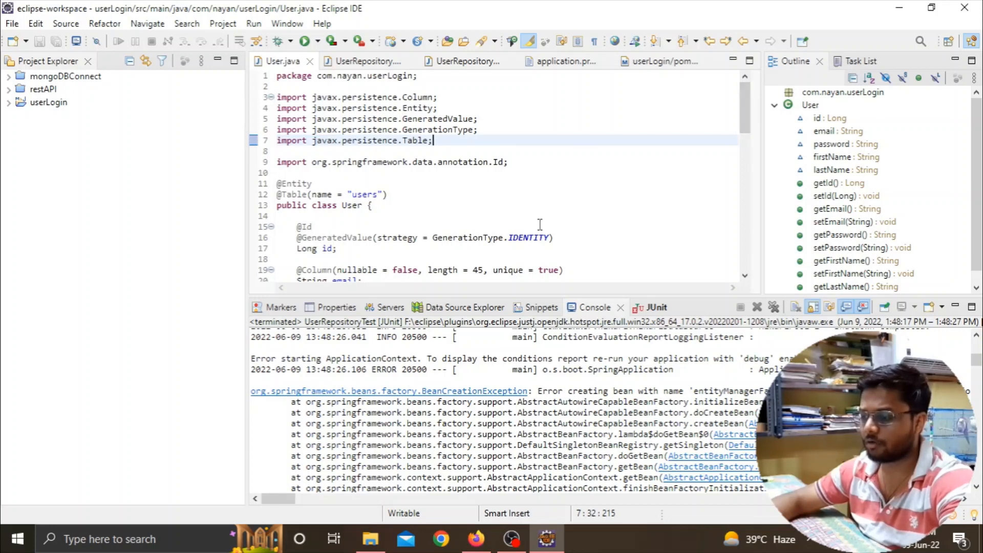
double_click(364, 195)
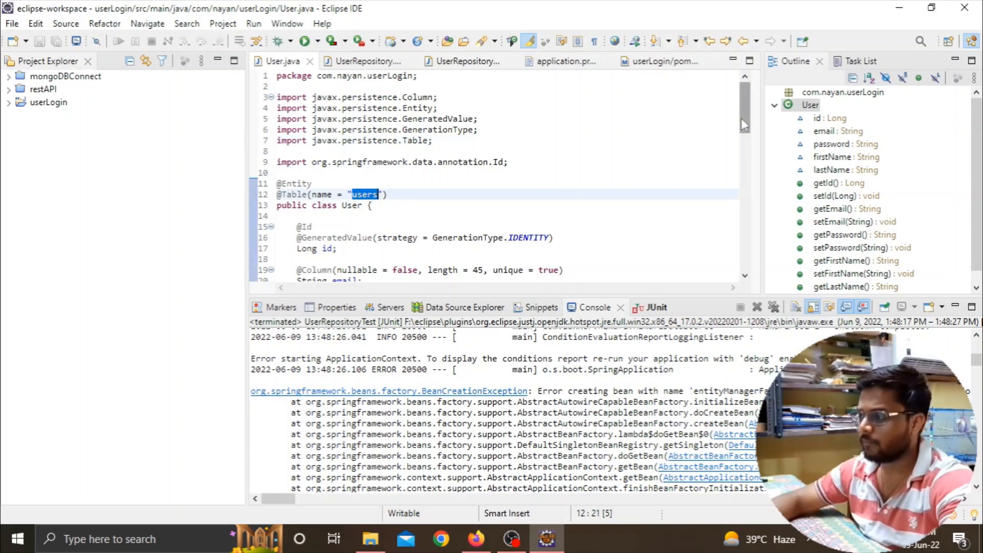
scroll(down, 3)
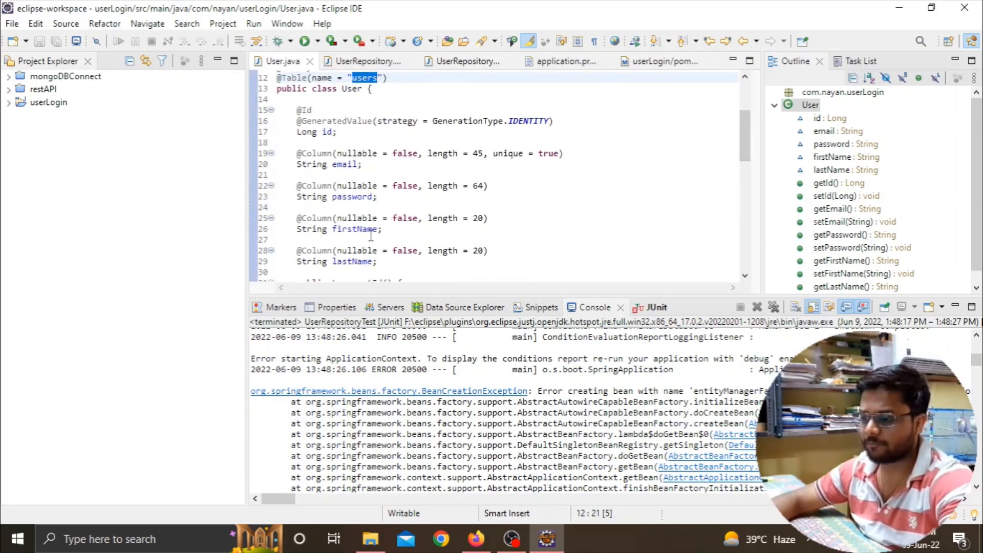
scroll(down, 3)
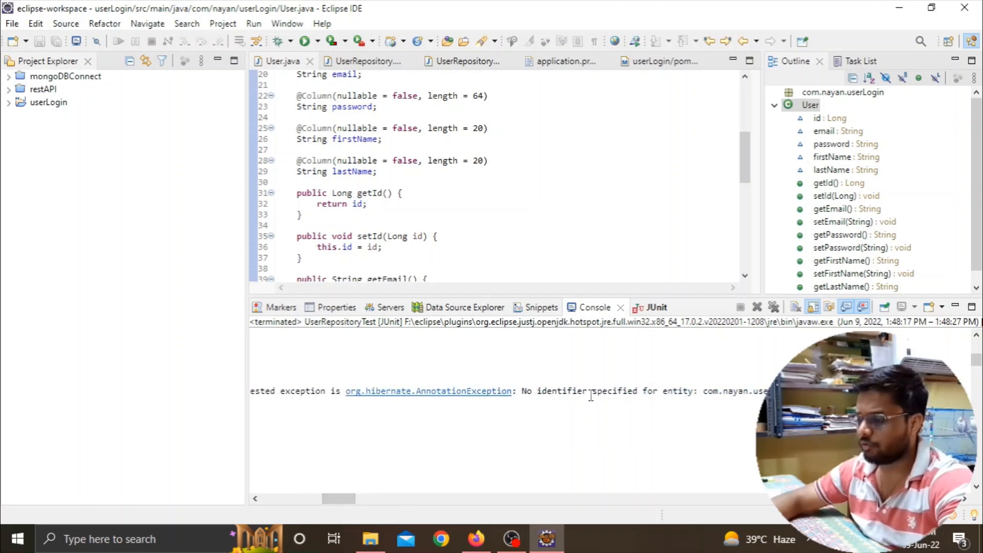
double_click(529, 390)
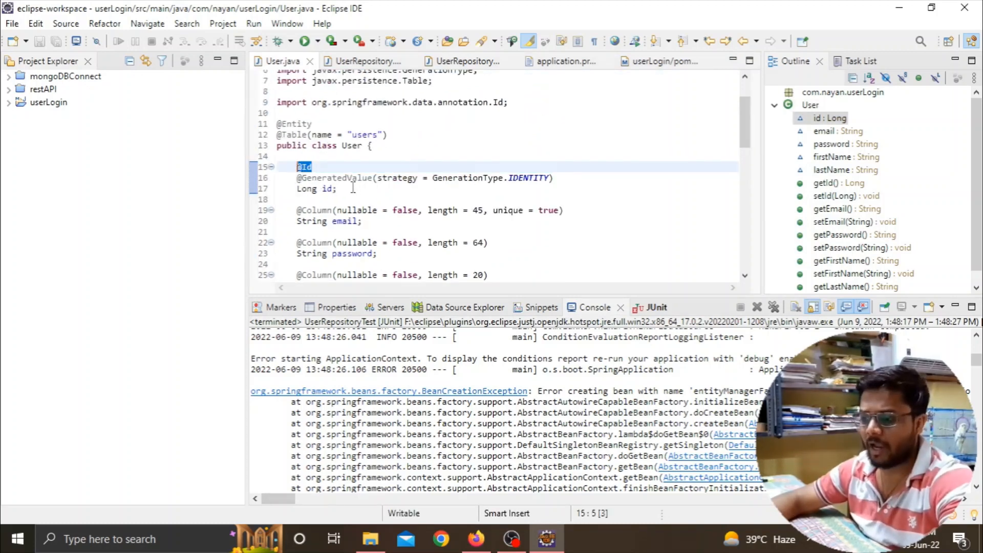
click(340, 188)
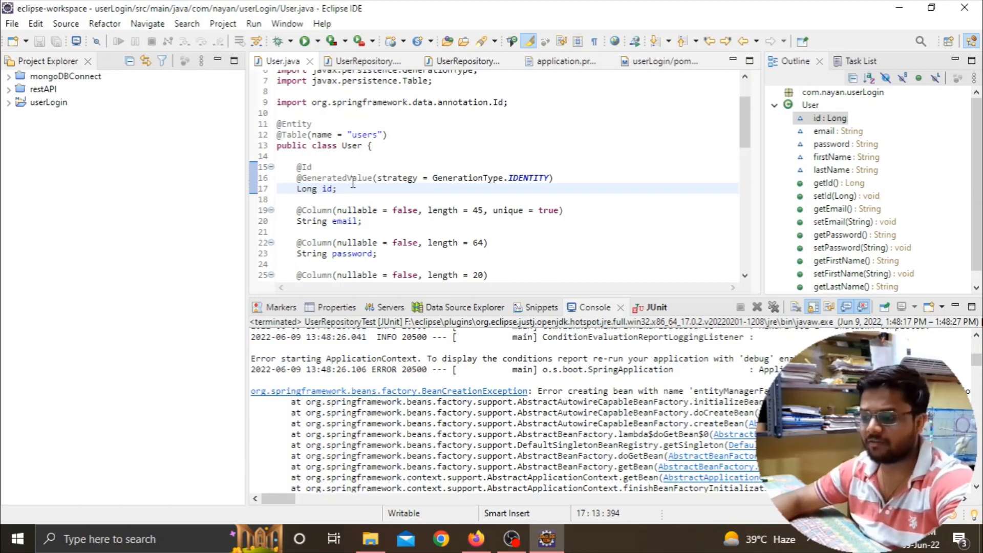
double_click(328, 189)
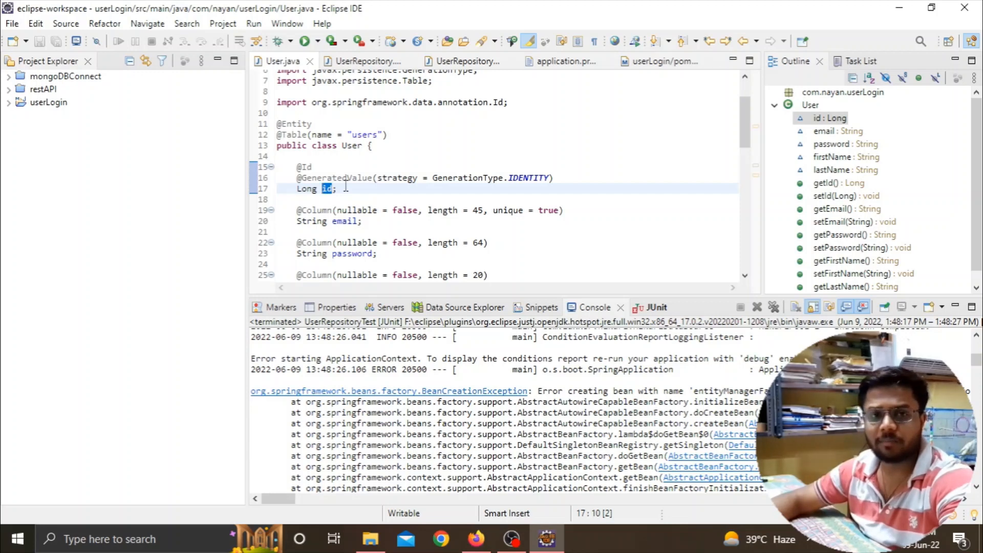
click(306, 167)
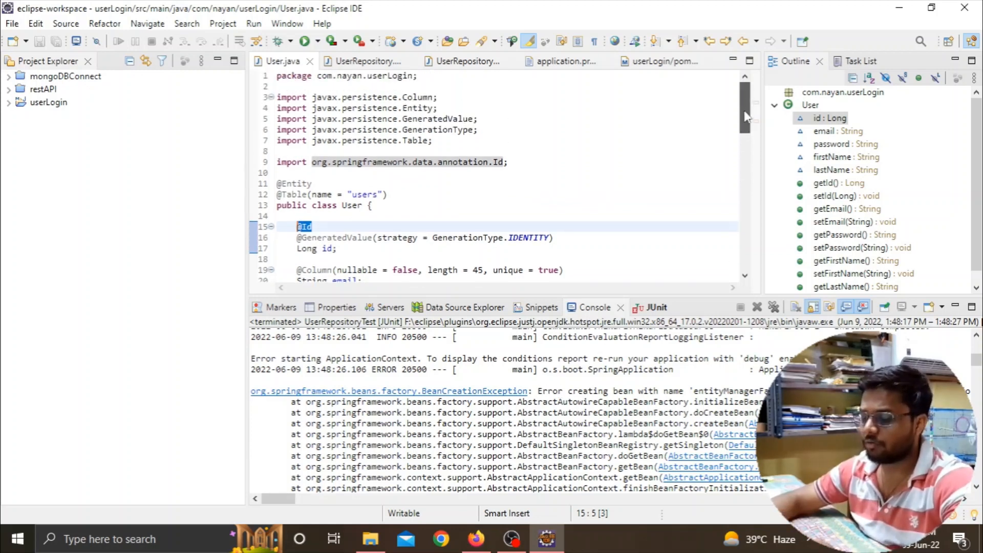
- Add 'import javax.persistence.Id;' with the Spring Data Id import commented out, then return to UserRepositoryTest.java
click(312, 184)
text(\)
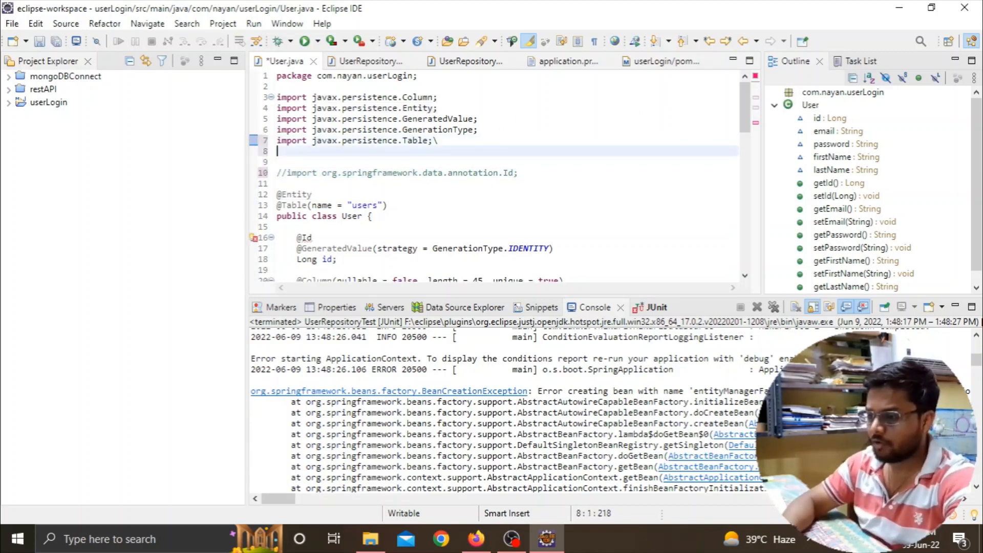
key(Backspace)
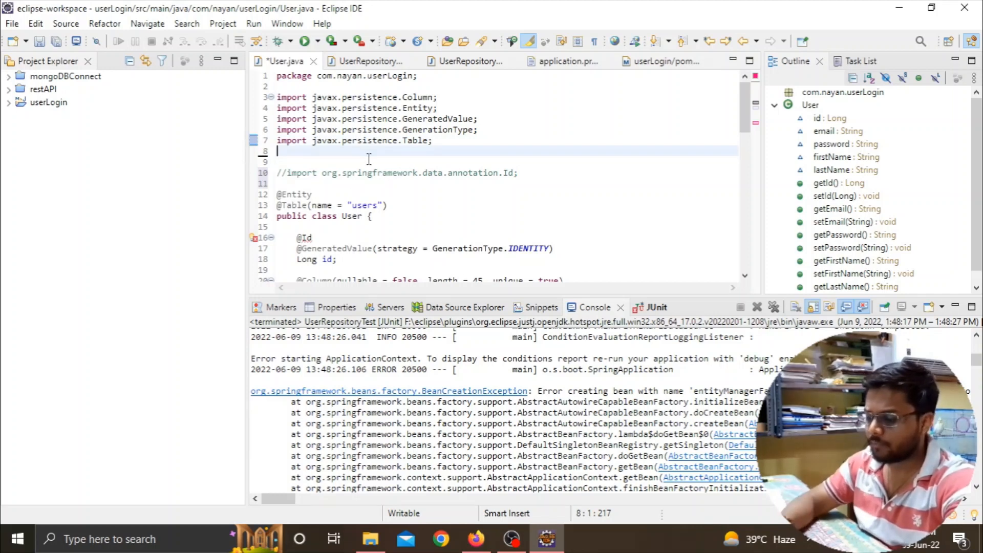
text(import javax.persistence.Id;)
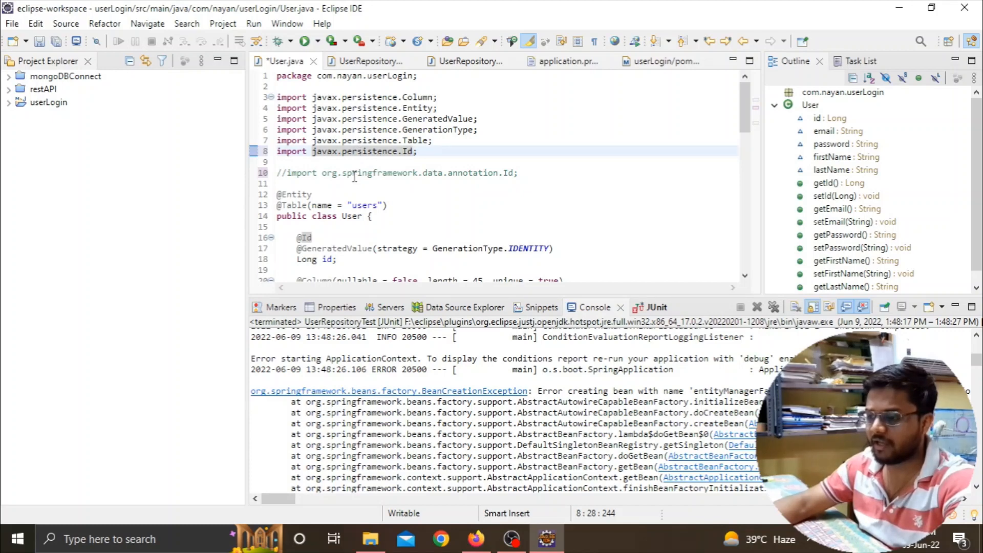
click(451, 173)
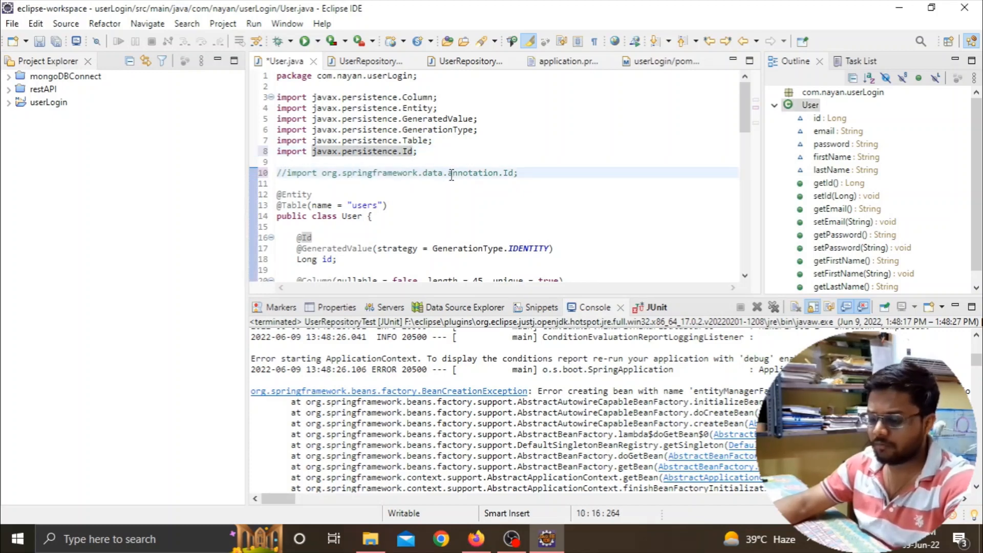
click(468, 61)
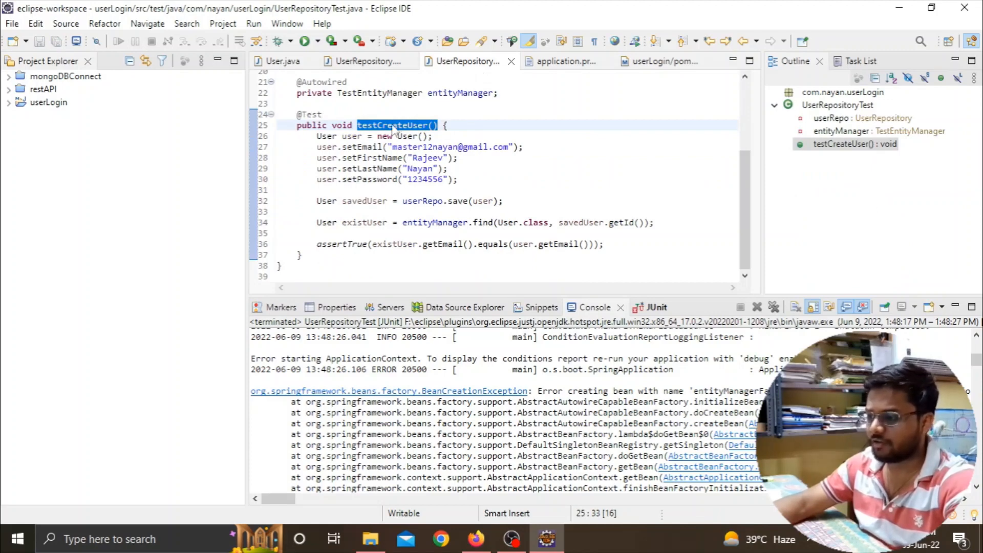
- Rerun UserRepositoryTest as JUnit so testCreateUser passes 1/1, then view the users insert in the console log
right_click(392, 125)
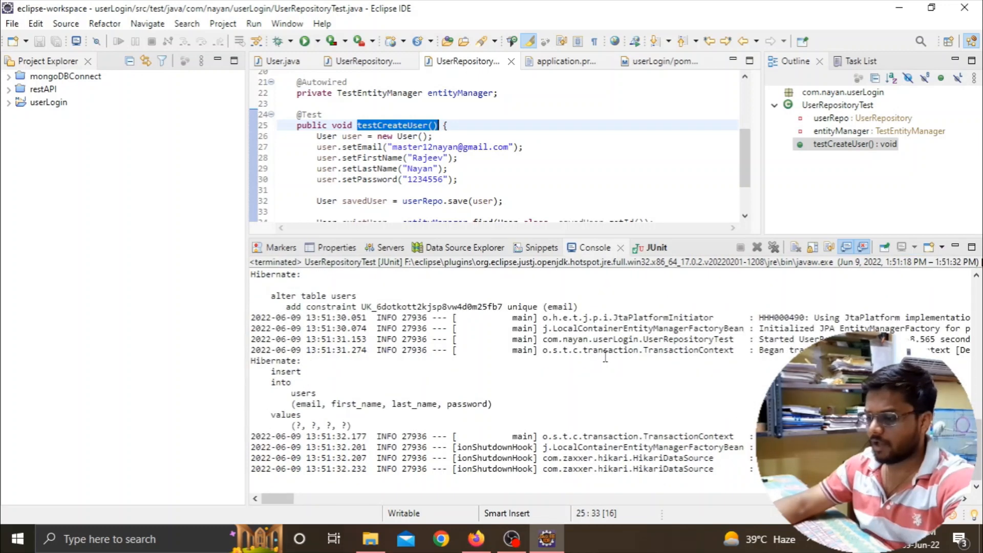
mouse_move(658, 264)
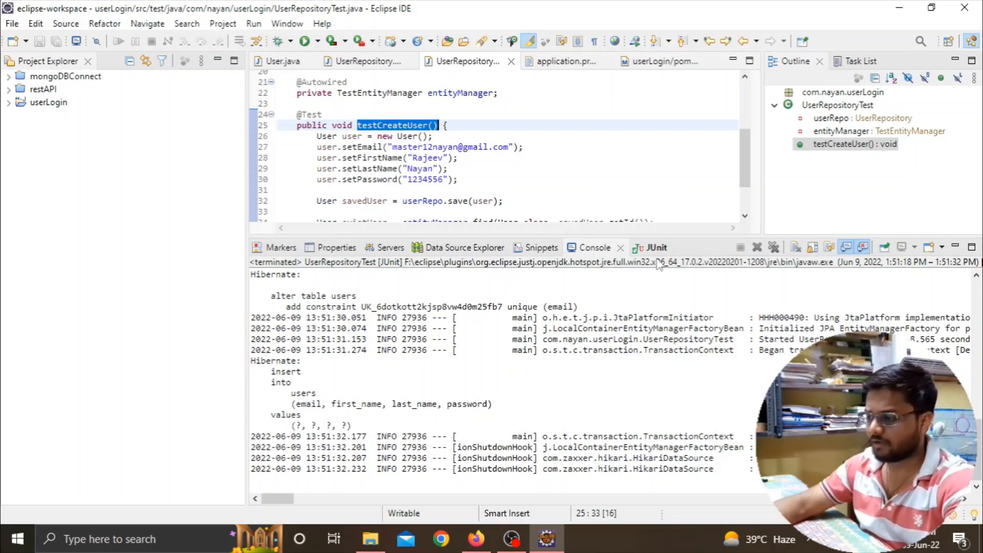
click(642, 247)
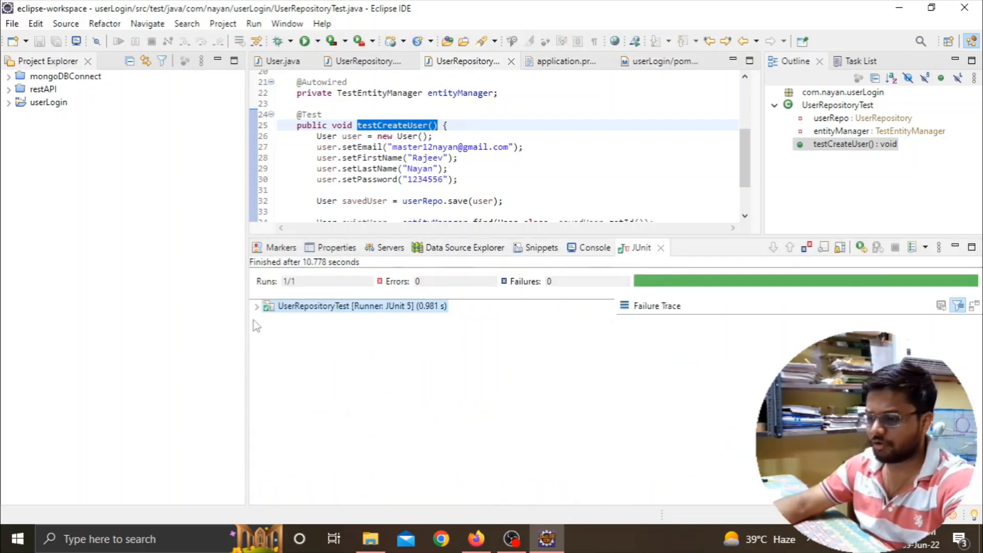
click(256, 306)
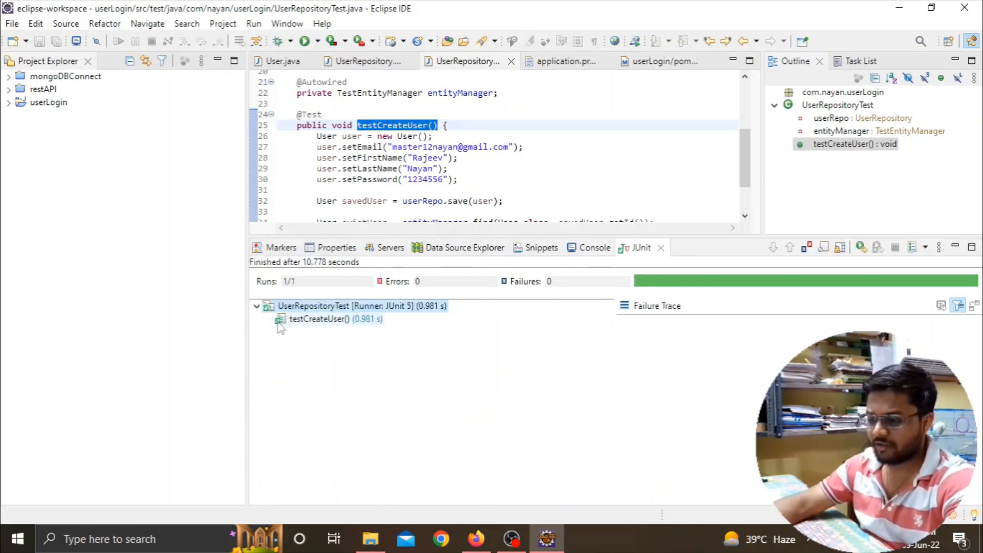
mouse_move(305, 328)
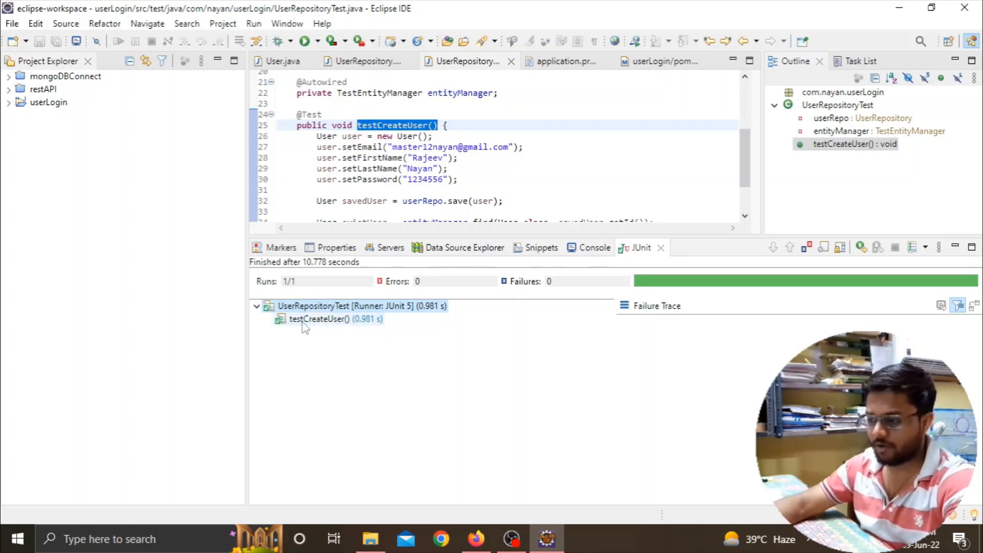
mouse_move(440, 306)
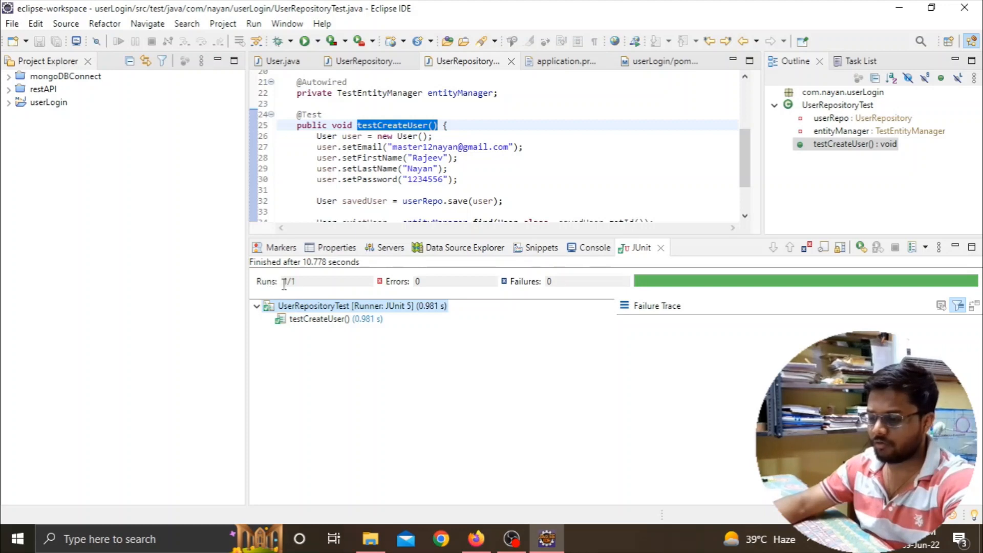
mouse_move(402, 290)
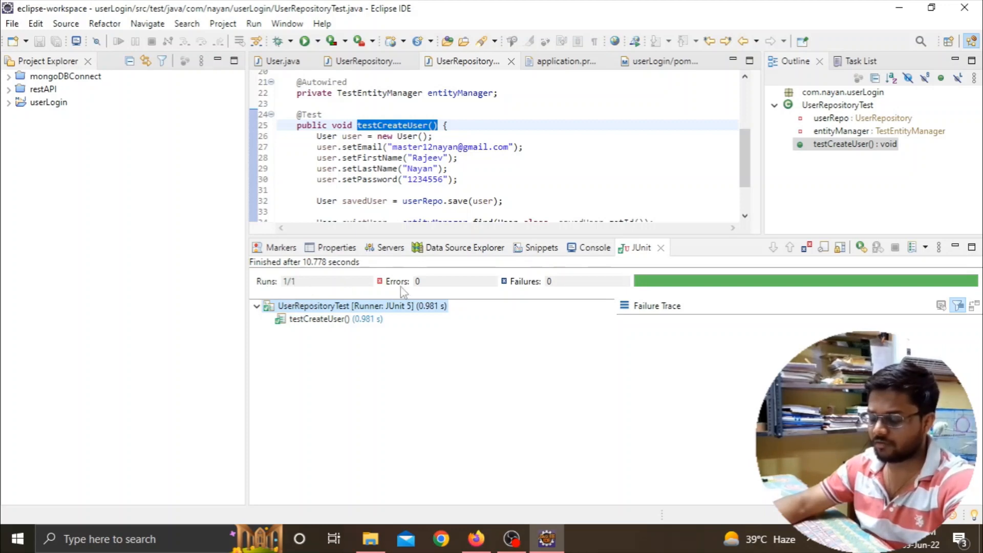
mouse_move(594, 247)
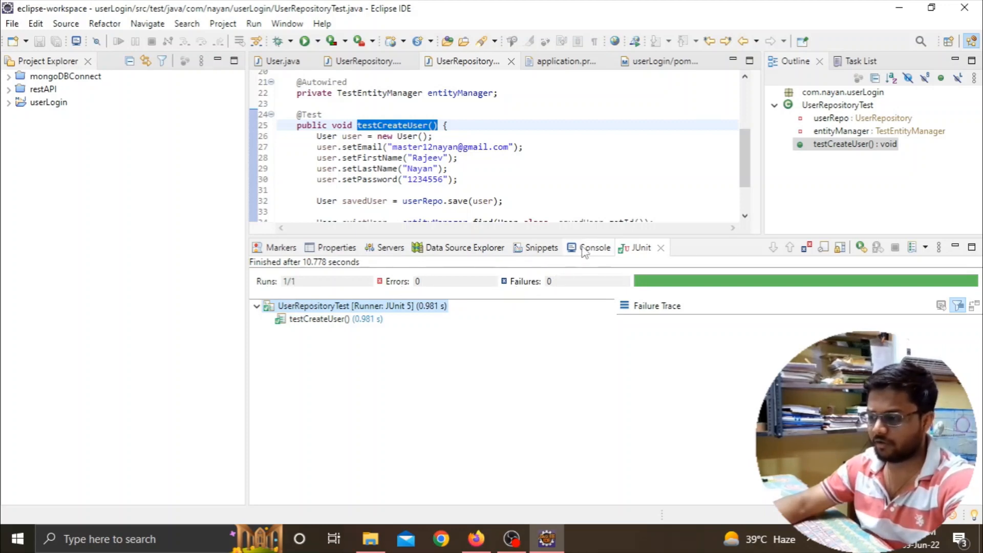
click(595, 247)
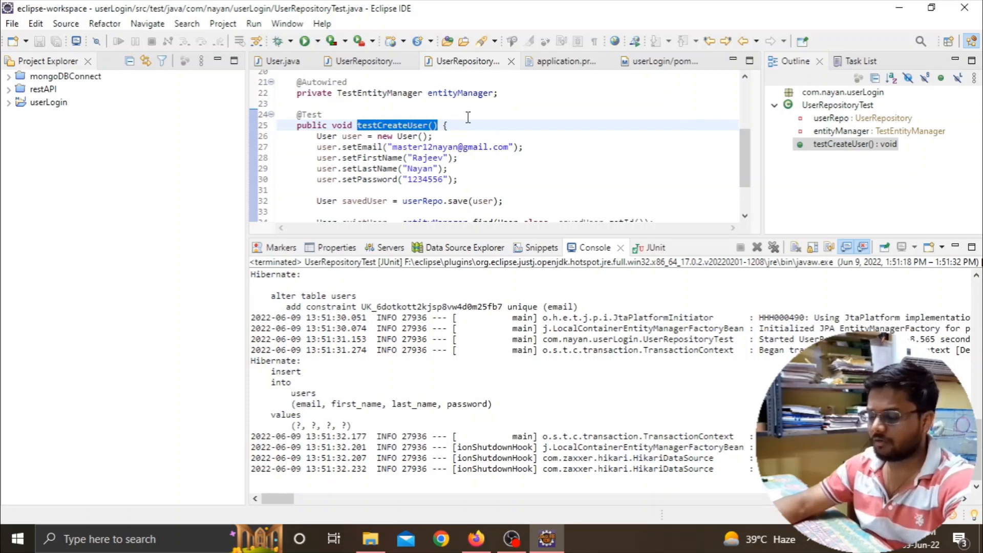
- Confirm in the MySQL client that javadb's users table now holds the single saved row
click(367, 61)
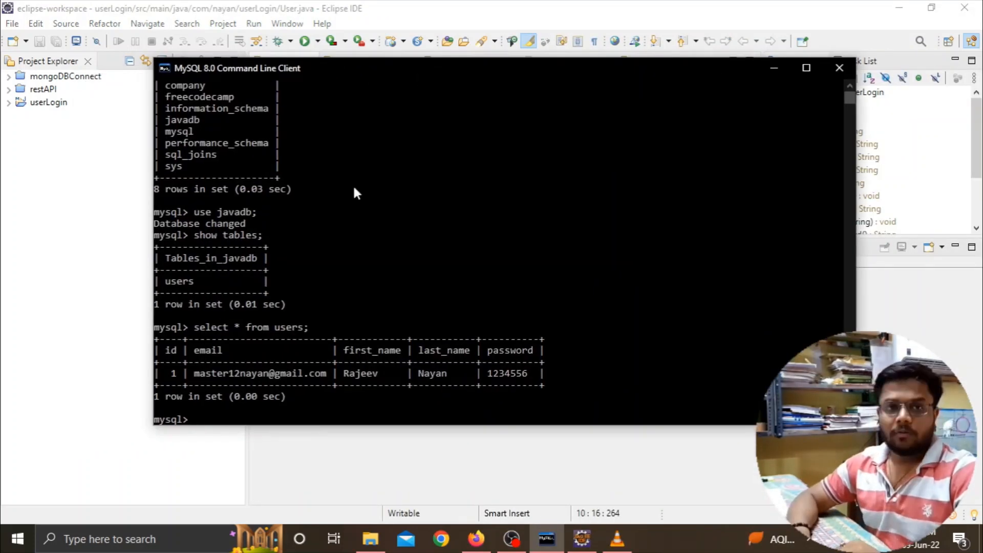
mouse_move(358, 130)
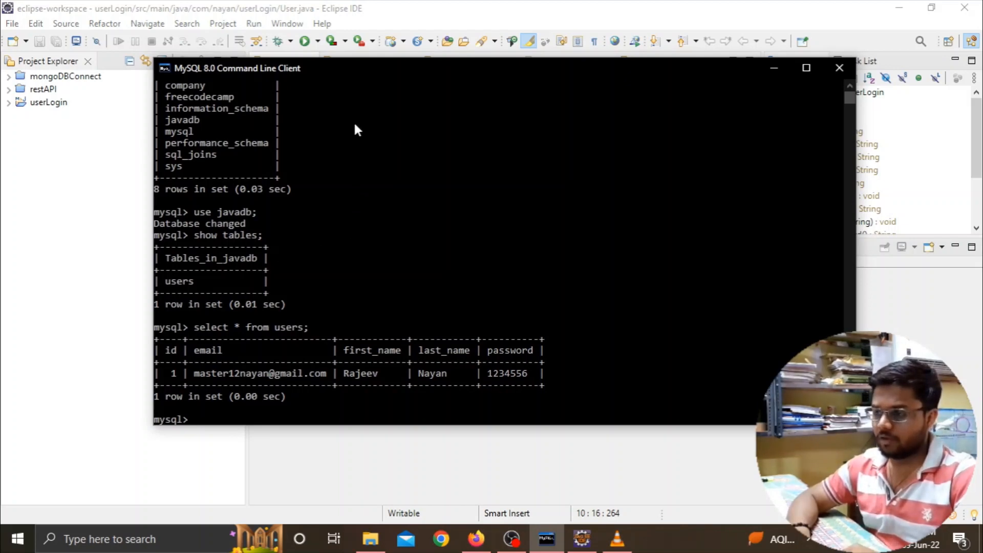
mouse_move(426, 138)
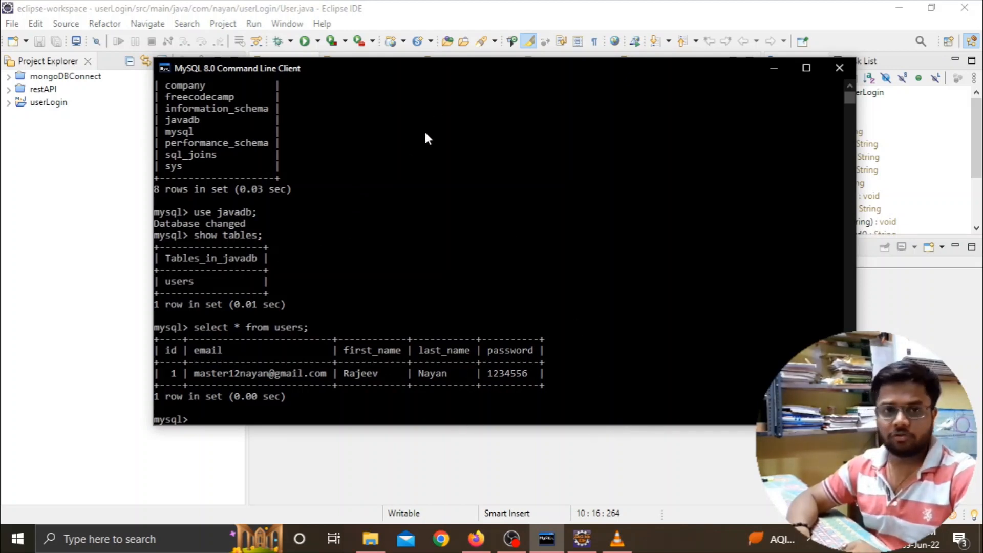
mouse_move(224, 222)
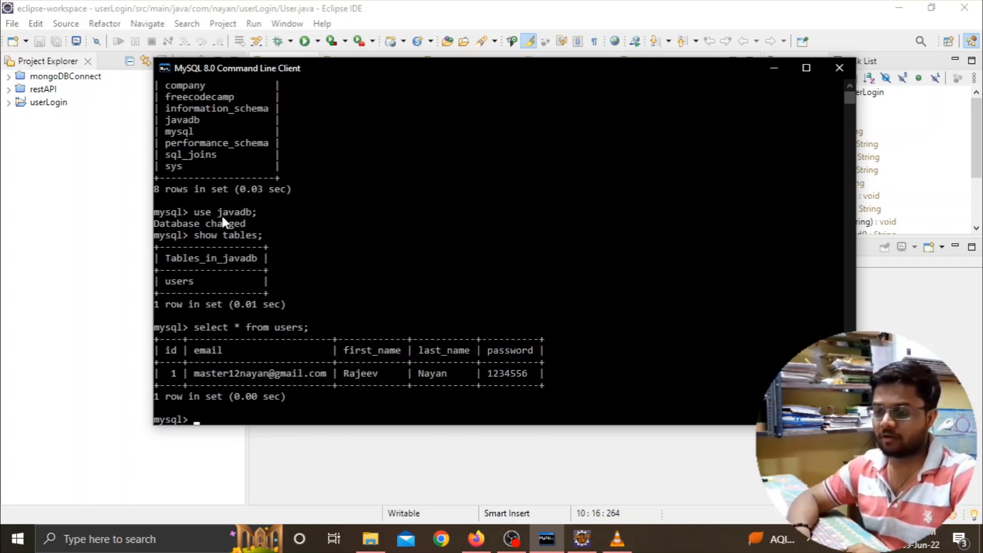
mouse_move(219, 224)
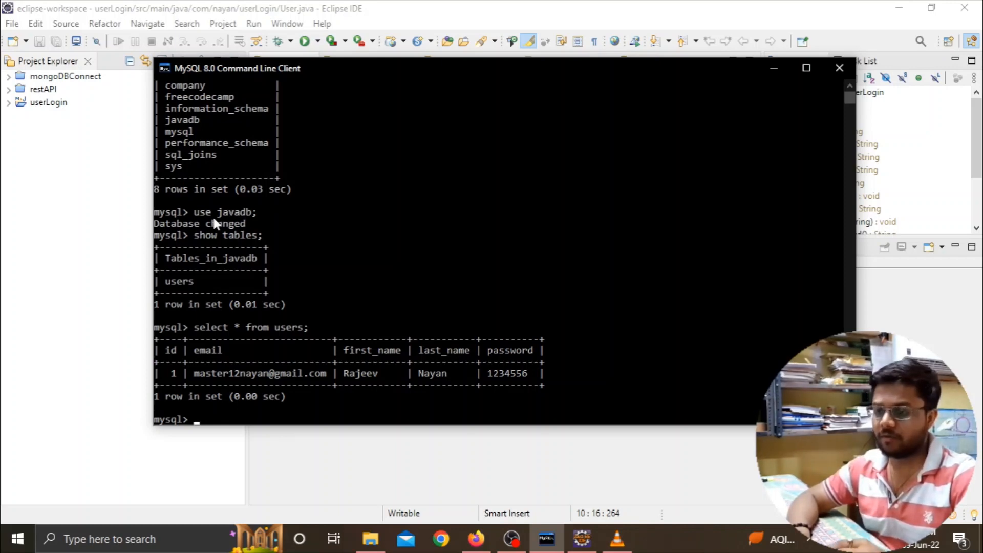
mouse_move(230, 259)
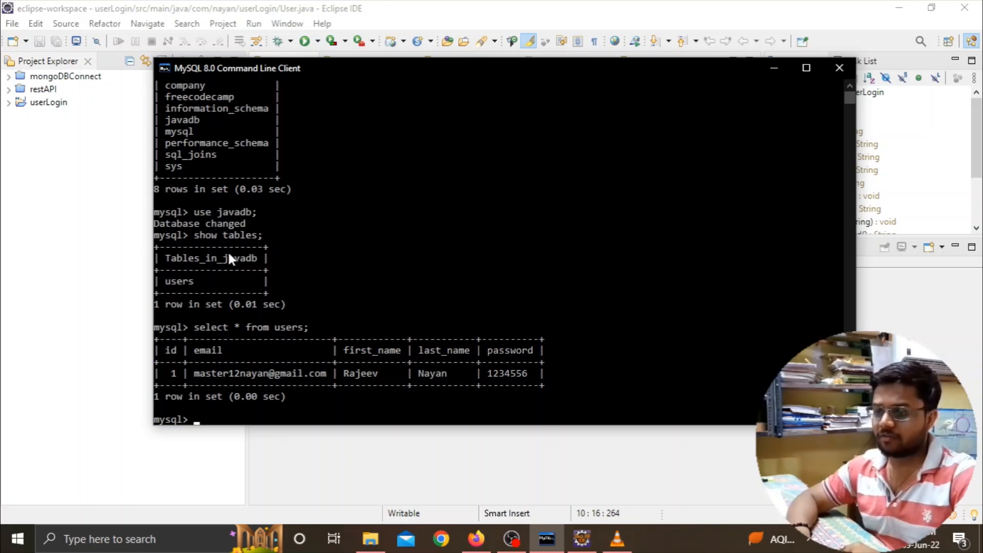
double_click(232, 212)
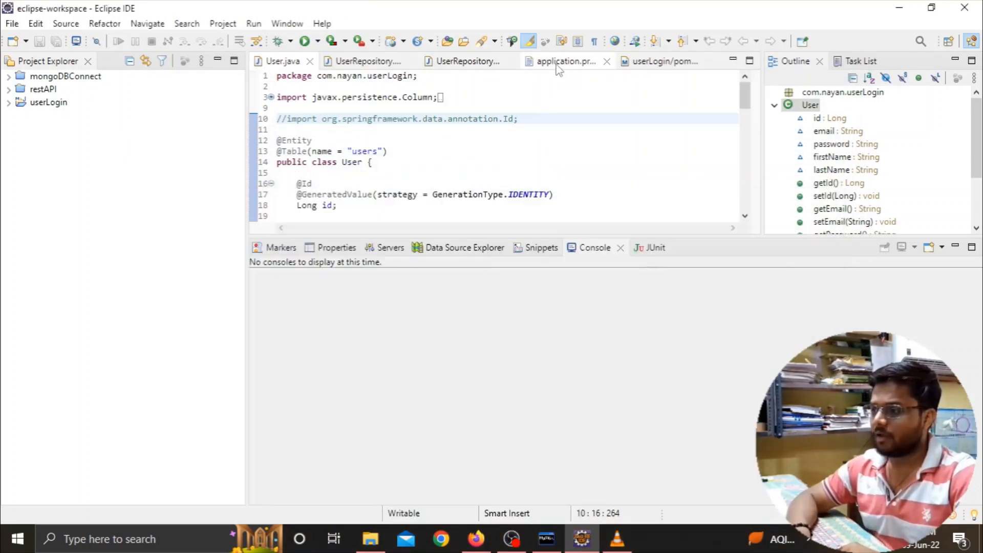
click(563, 60)
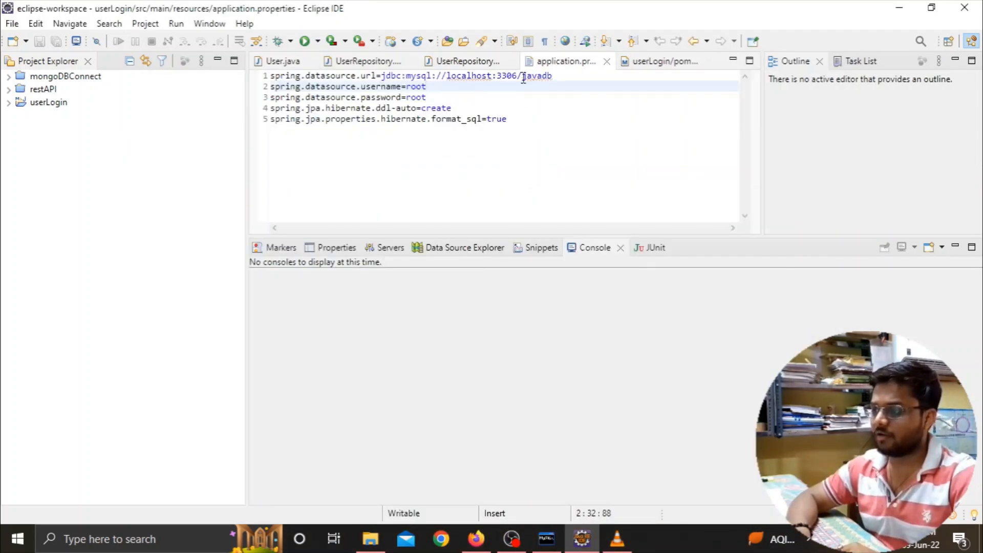
double_click(536, 76)
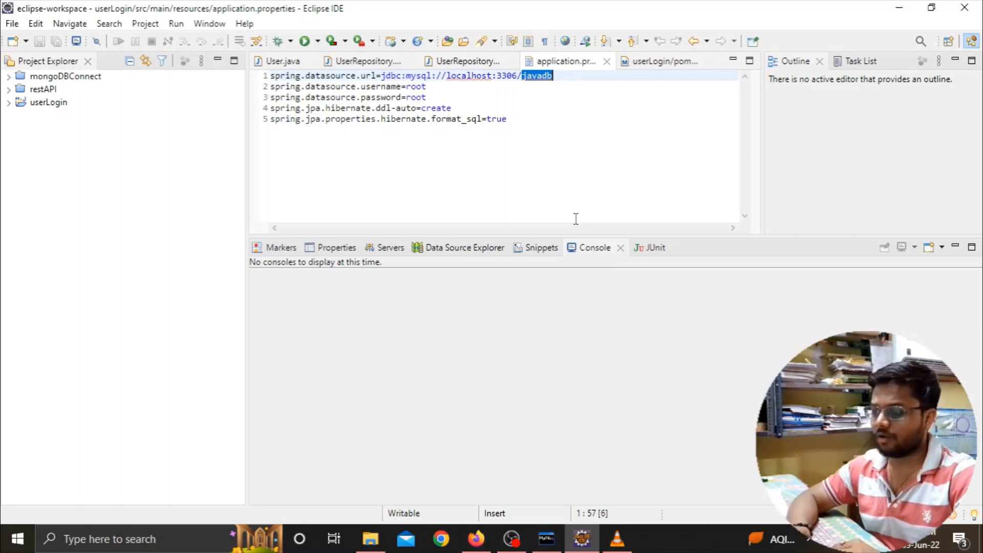
click(545, 539)
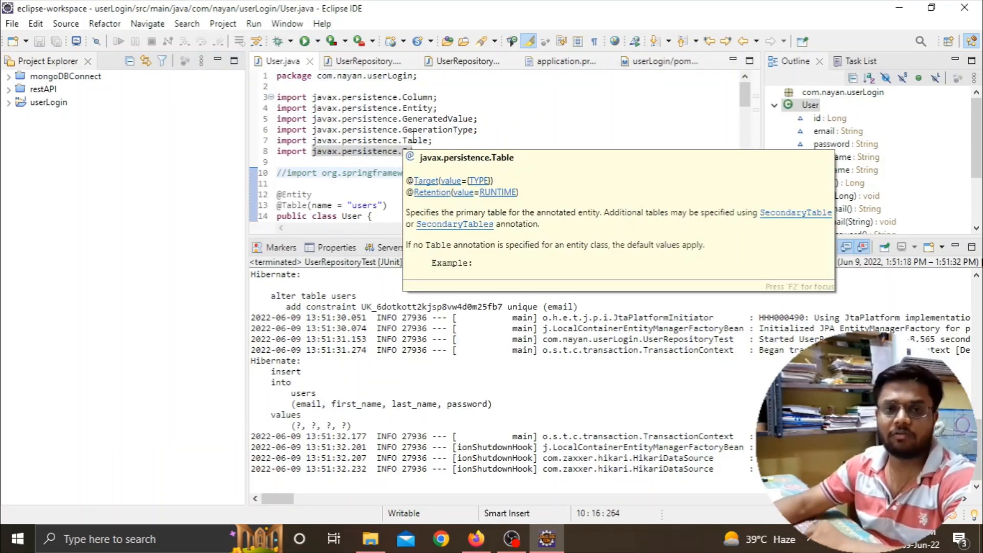
mouse_move(440, 130)
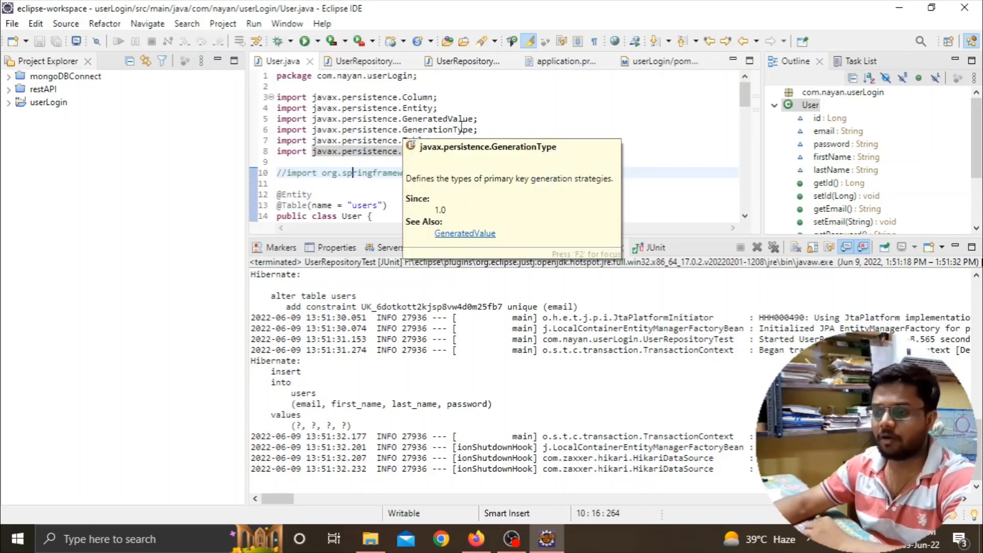